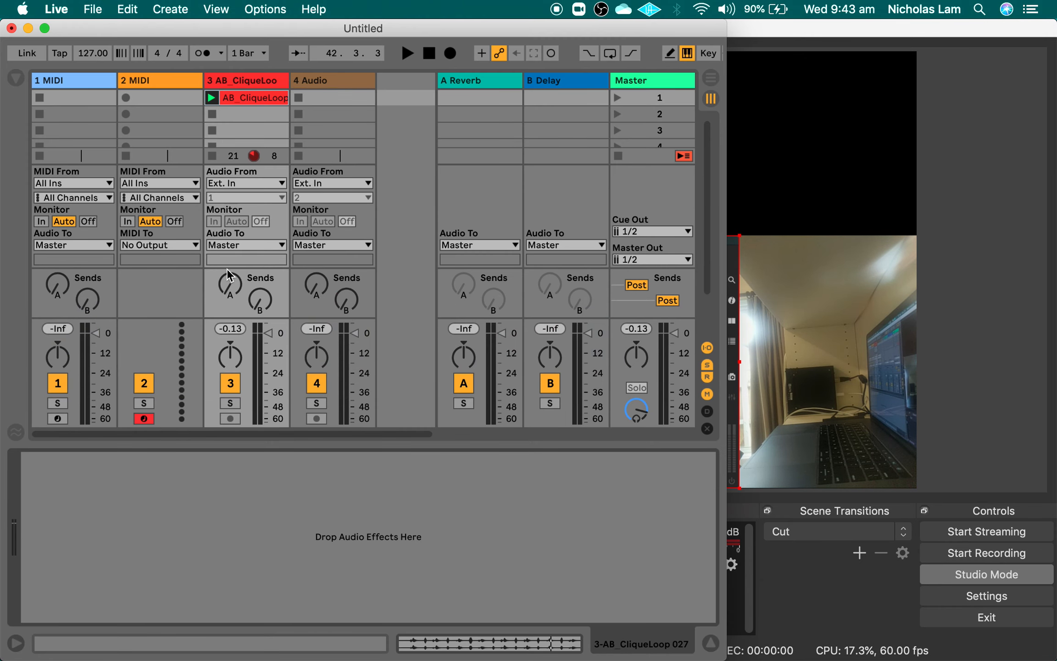
mouse_move(23, 92)
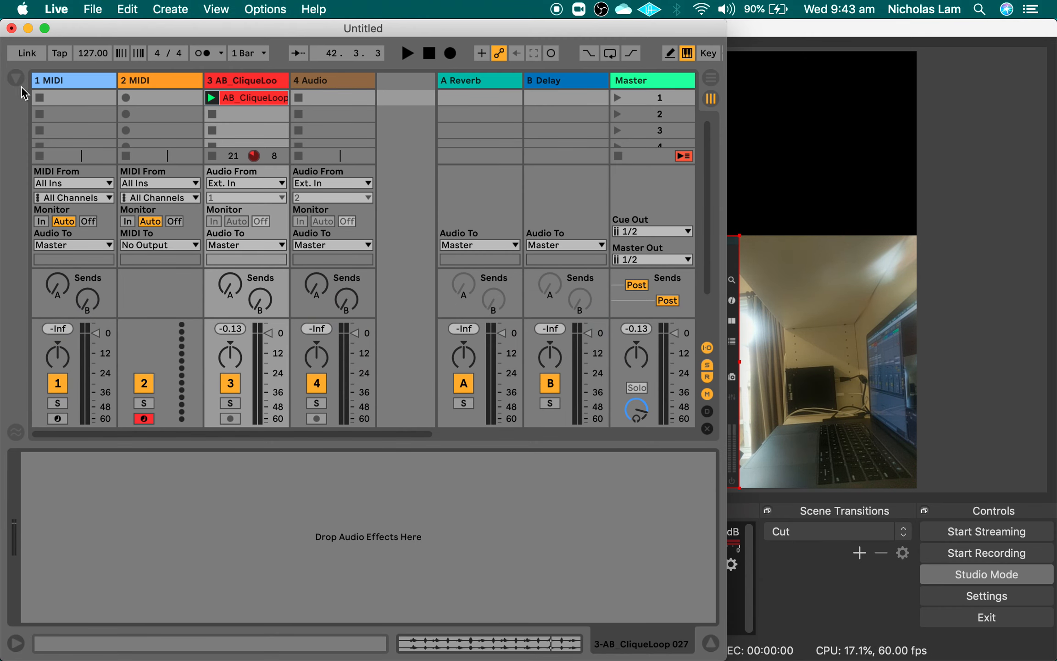
Show Ableton's browser and find the BSP153 Audio Reactive Visuals Max for Live device.
click(15, 76)
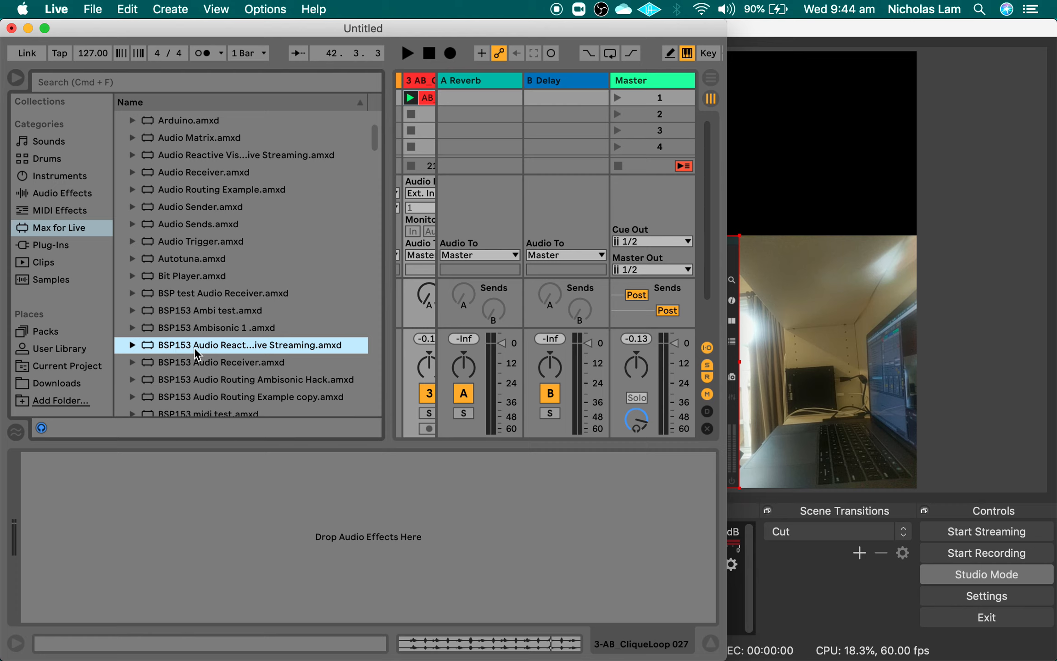
mouse_move(218, 350)
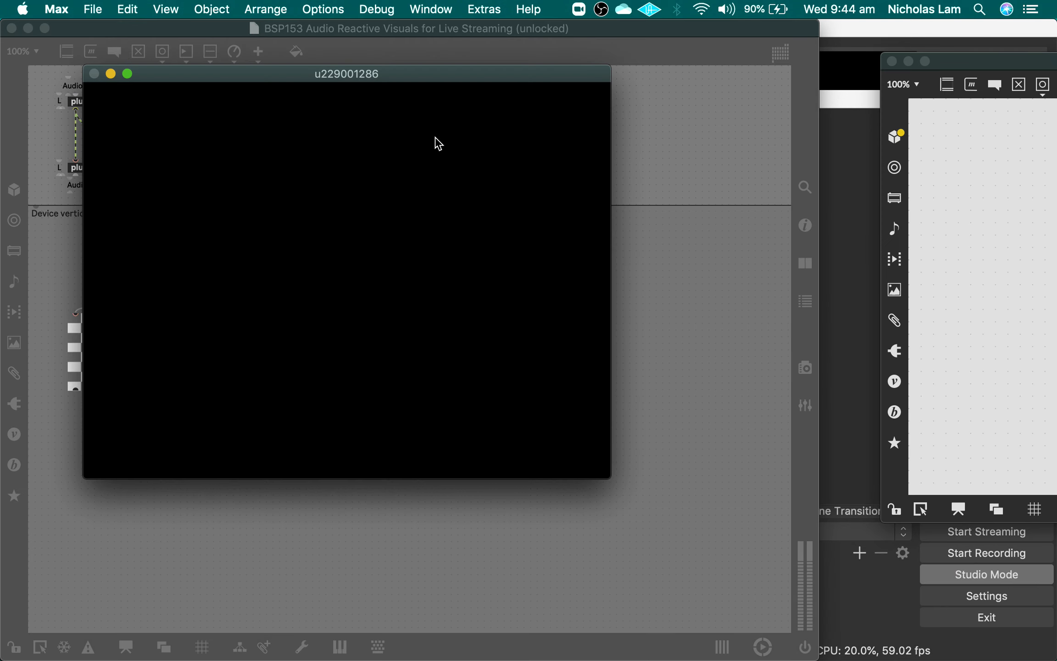
Drag the jit.world render window to the right of the BSP153 patcher.
drag(346, 73, 829, 105)
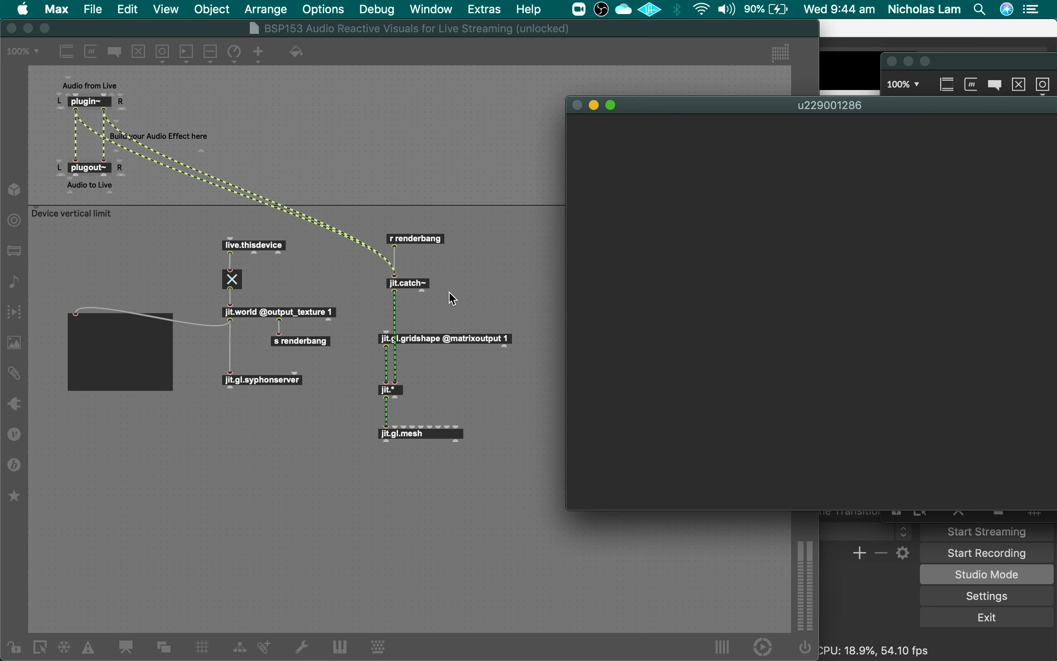
mouse_move(418, 435)
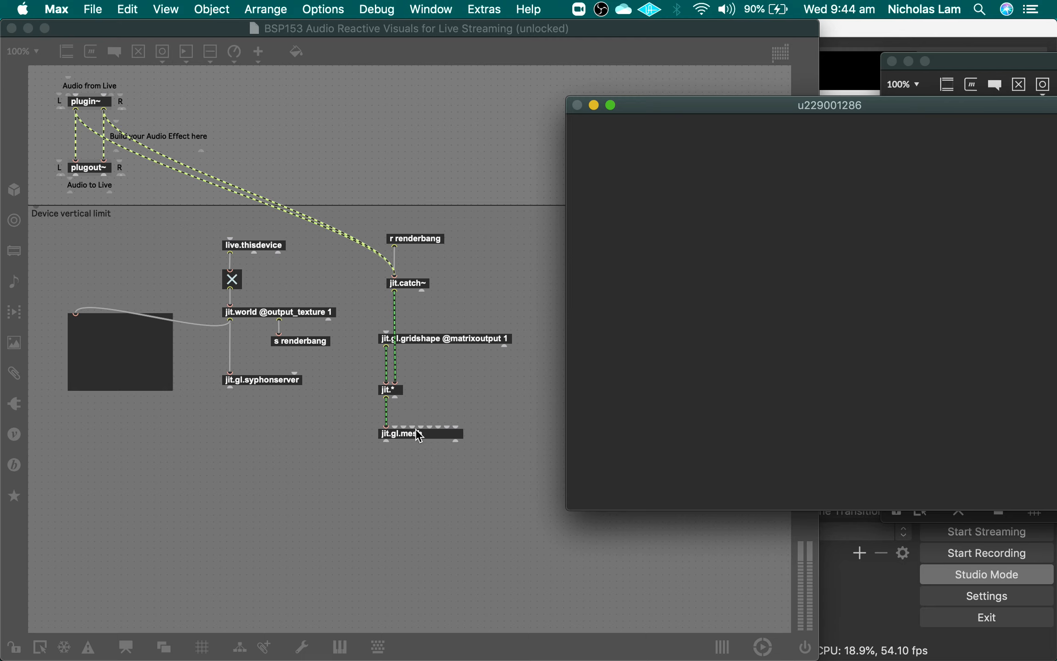
mouse_move(396, 417)
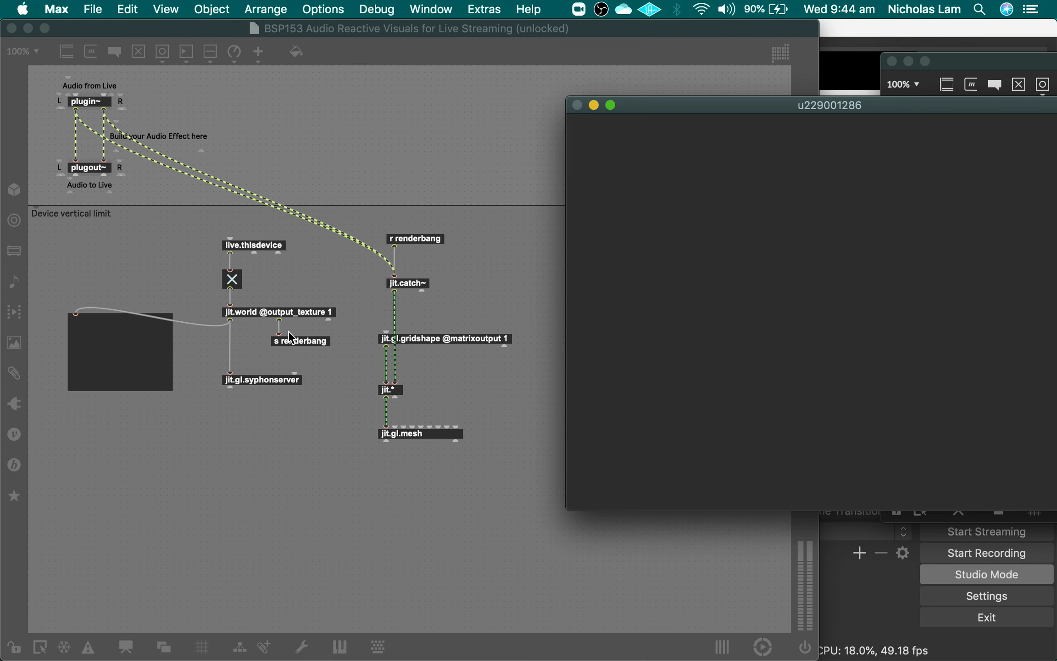
mouse_move(272, 393)
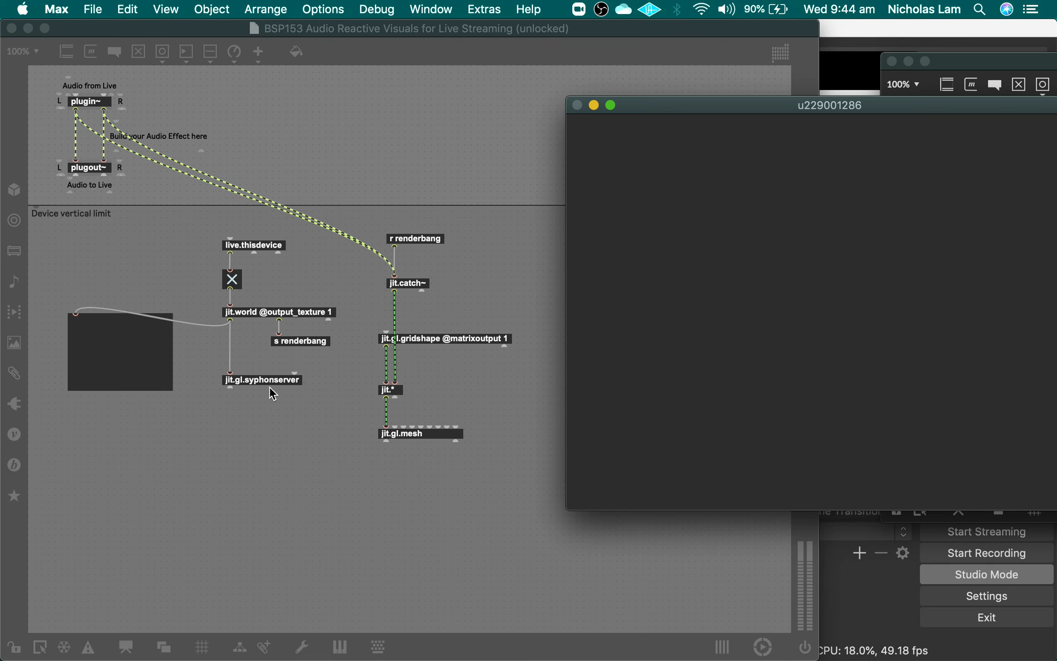
mouse_move(295, 384)
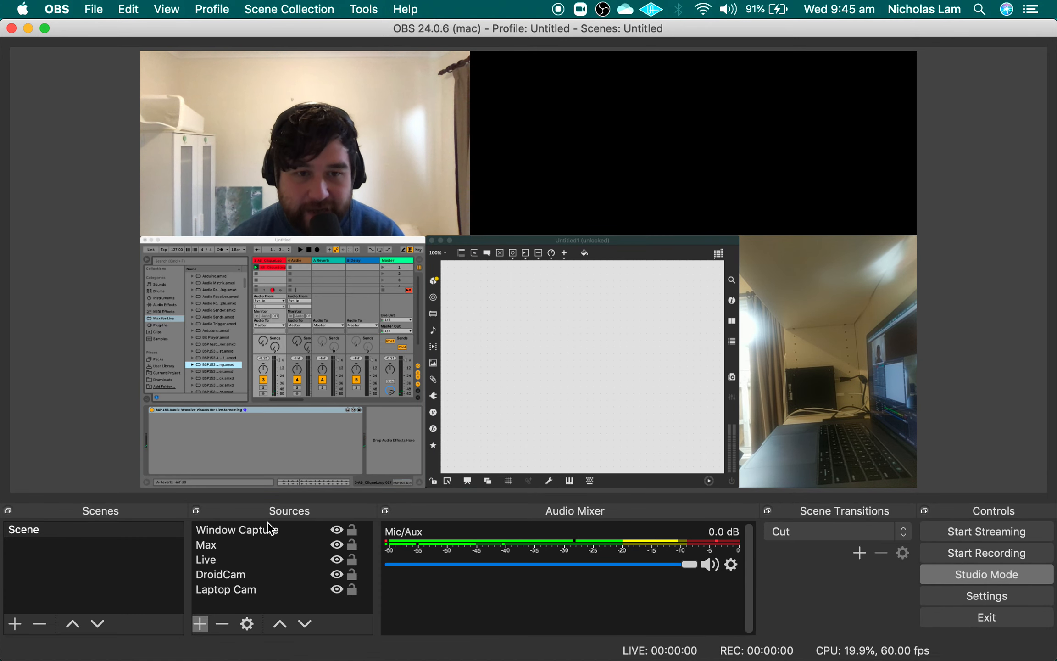
Add a Syphon Client source to the scene and set its Source to [Live].
click(199, 624)
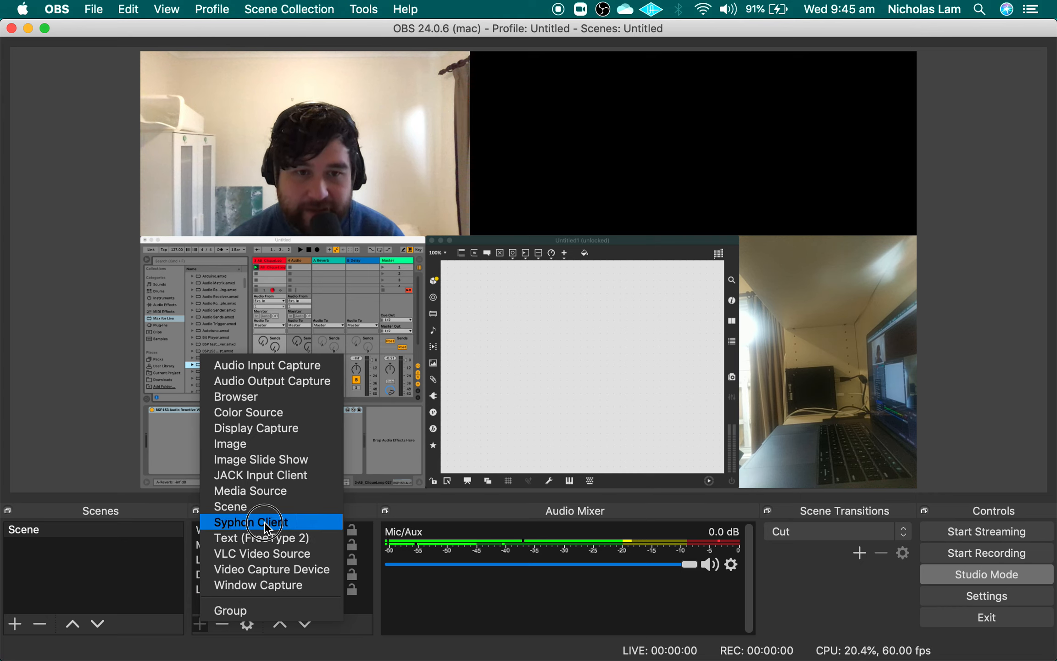
click(250, 522)
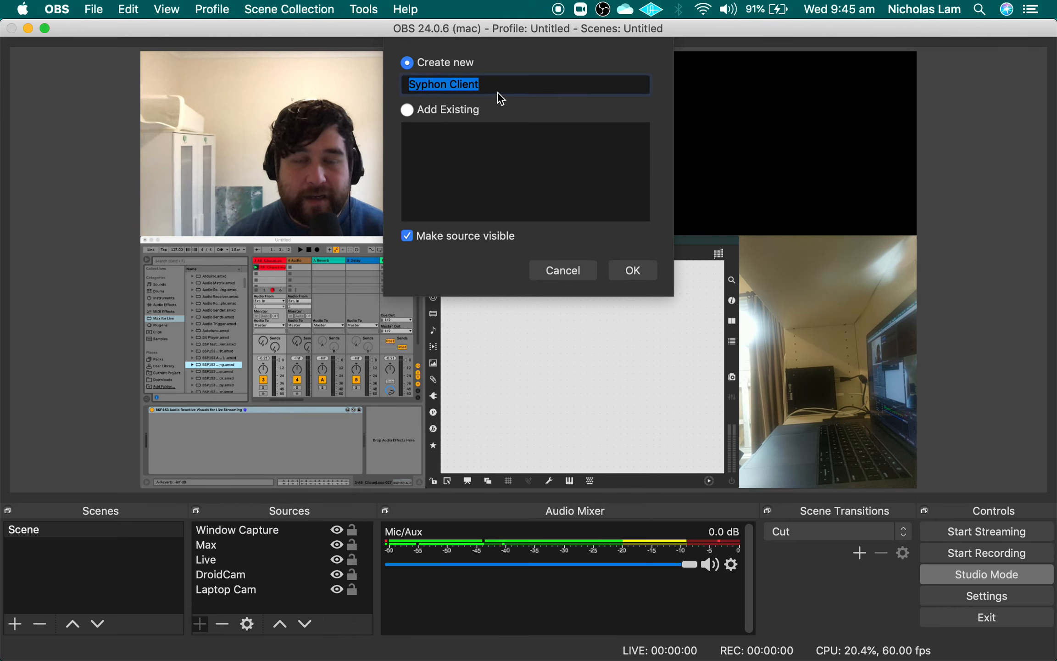
mouse_move(582, 233)
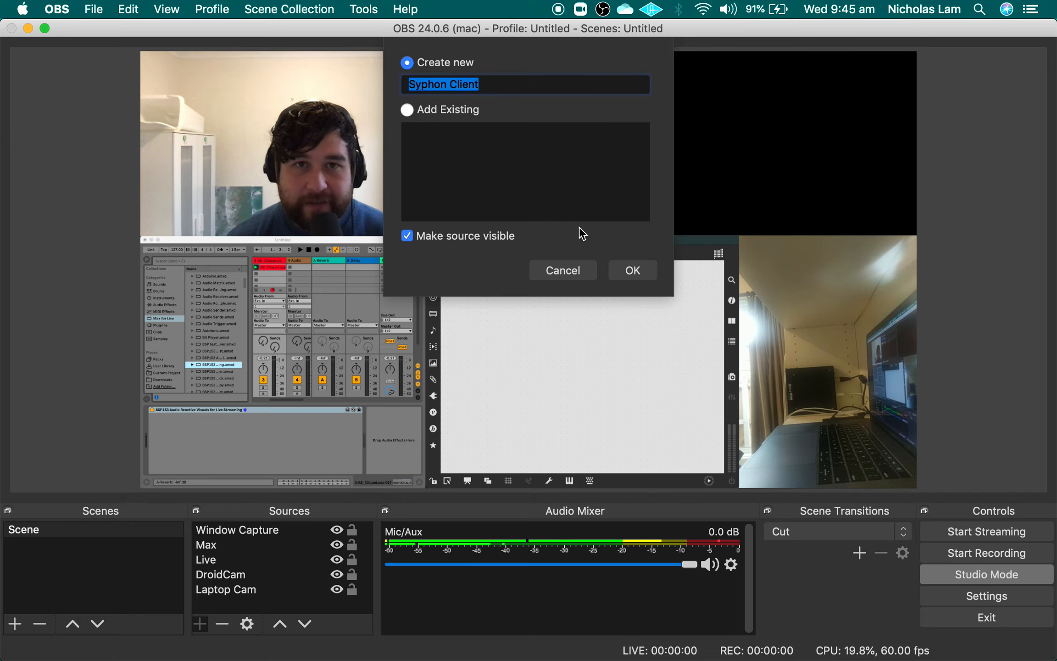
click(630, 270)
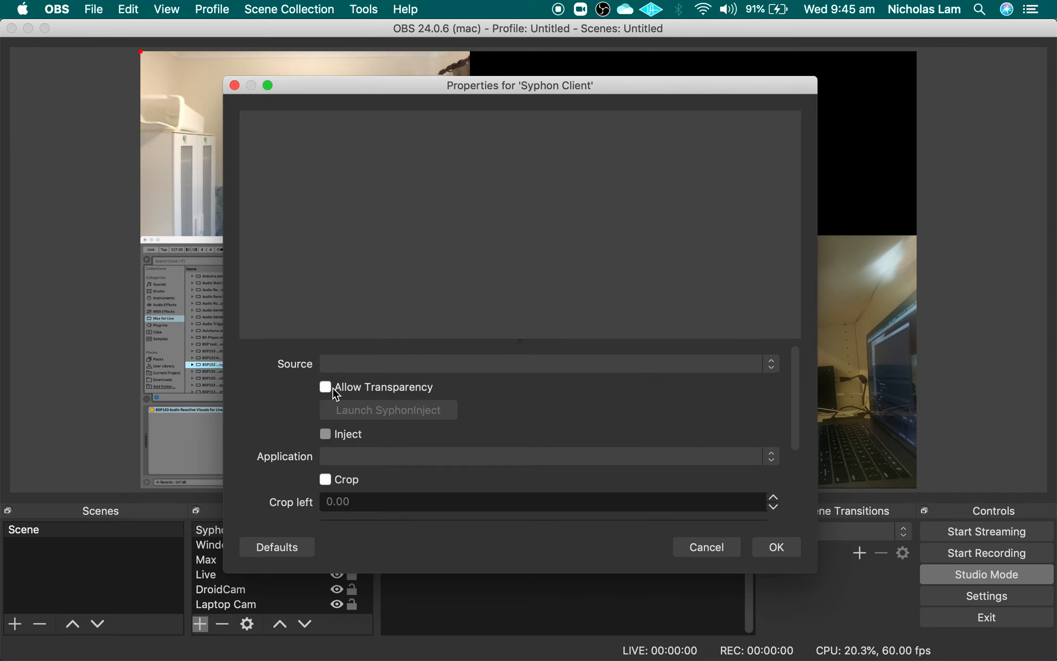
click(546, 363)
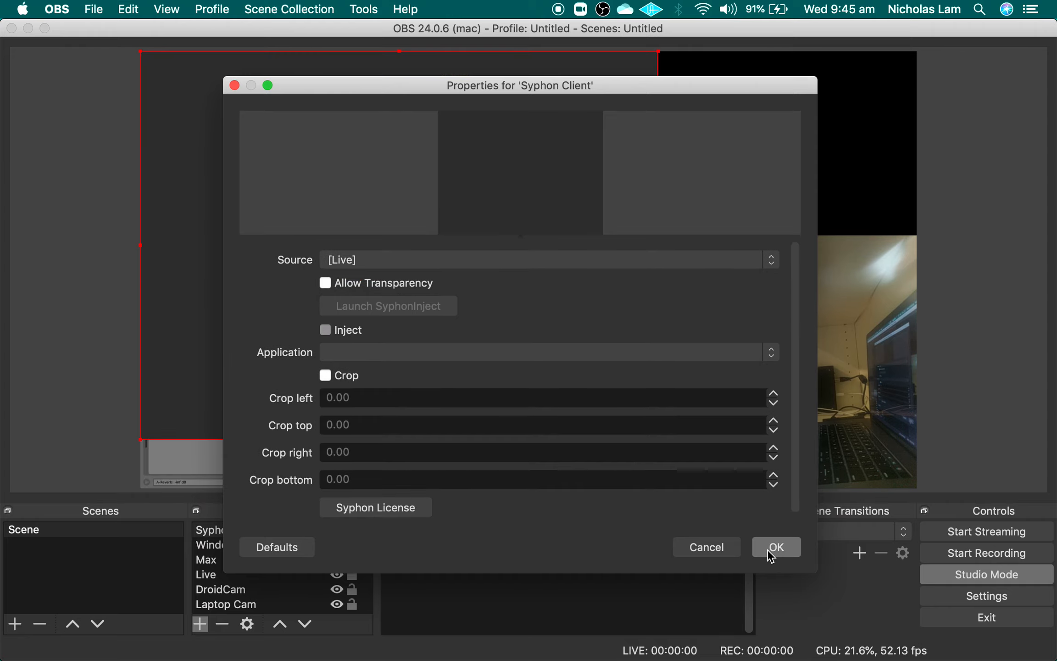
click(775, 547)
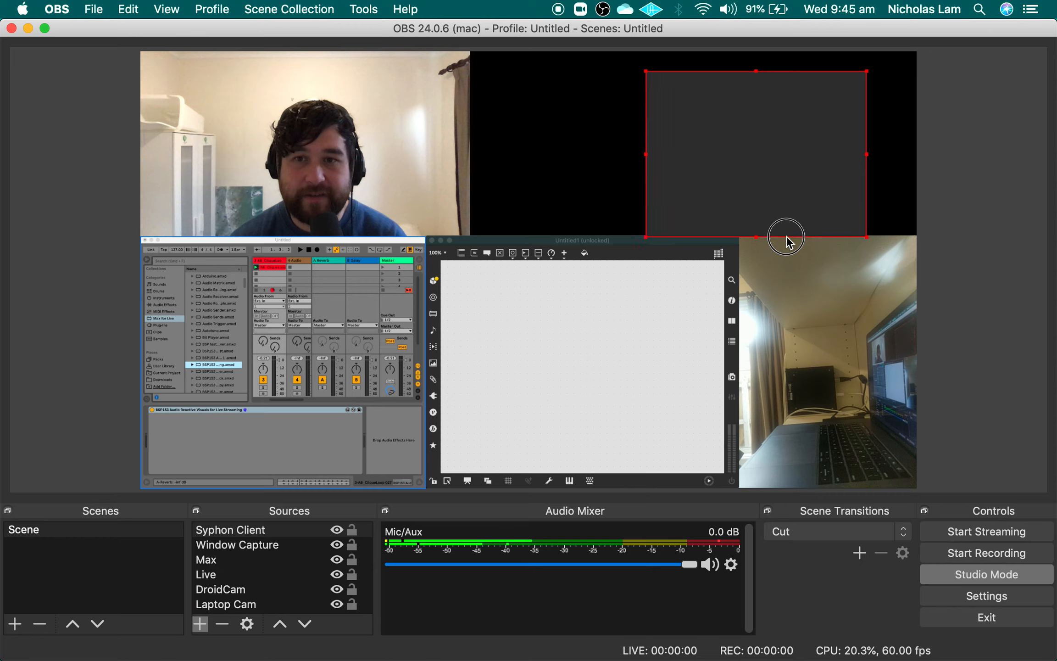
Move the Syphon Client box into the empty top-right area beside the webcam.
drag(786, 237, 603, 190)
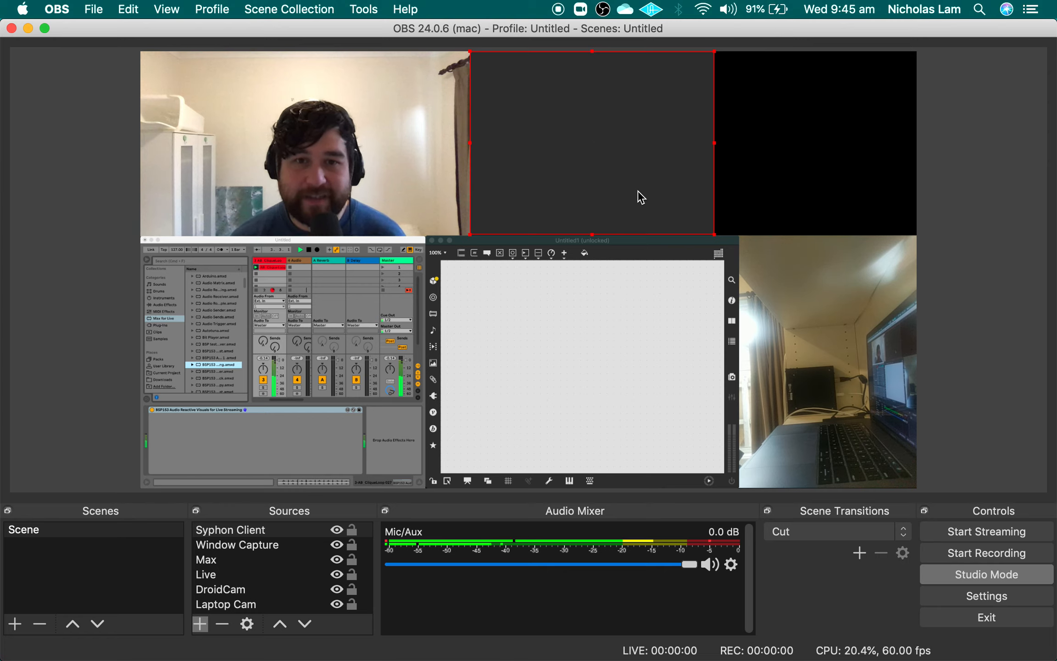
mouse_move(912, 176)
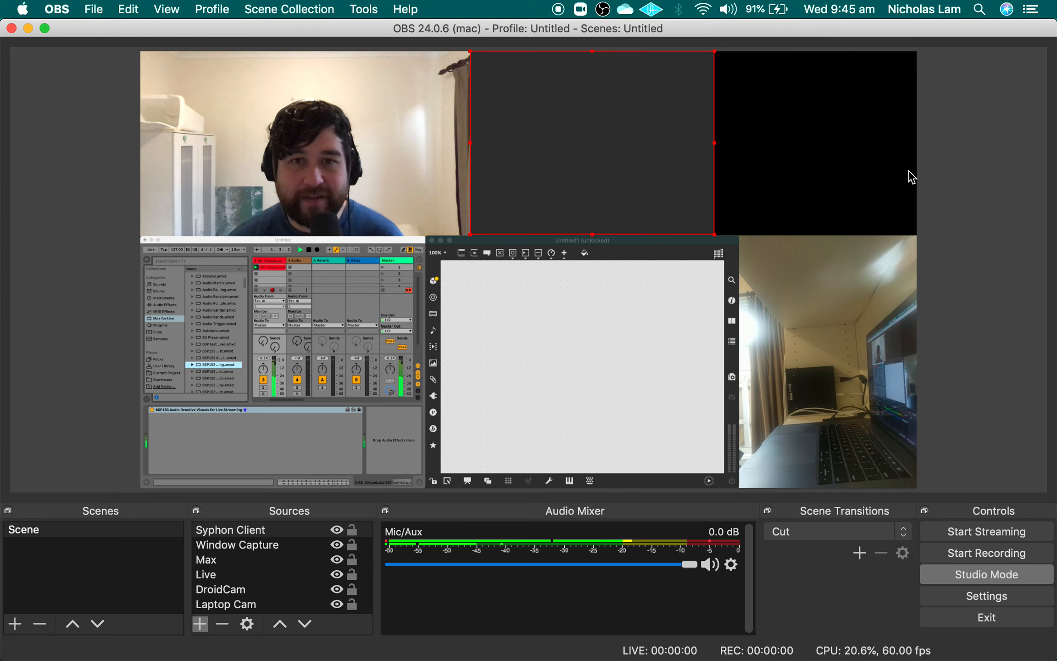